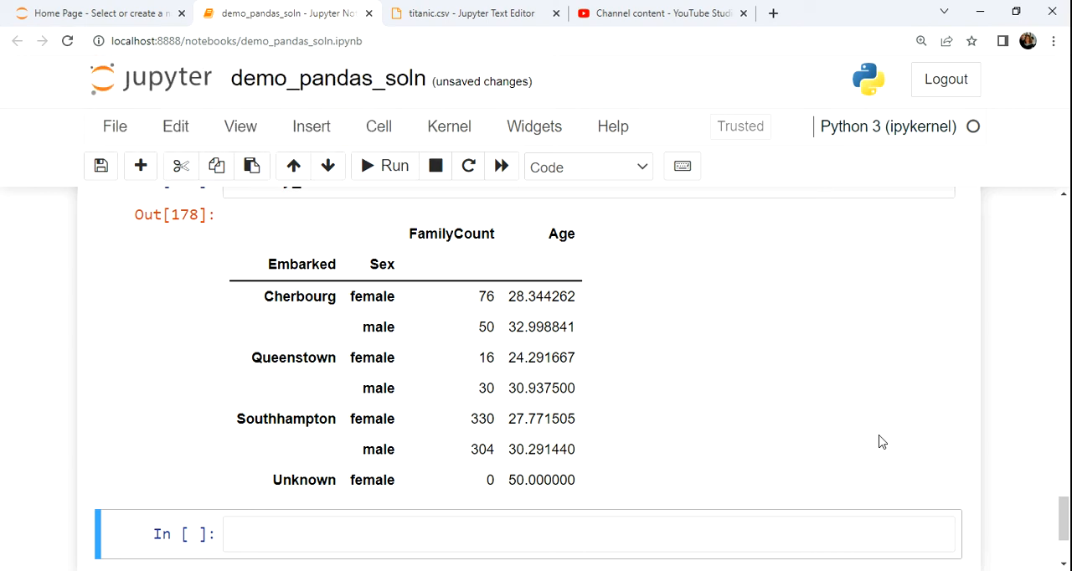
mouse_move(877, 445)
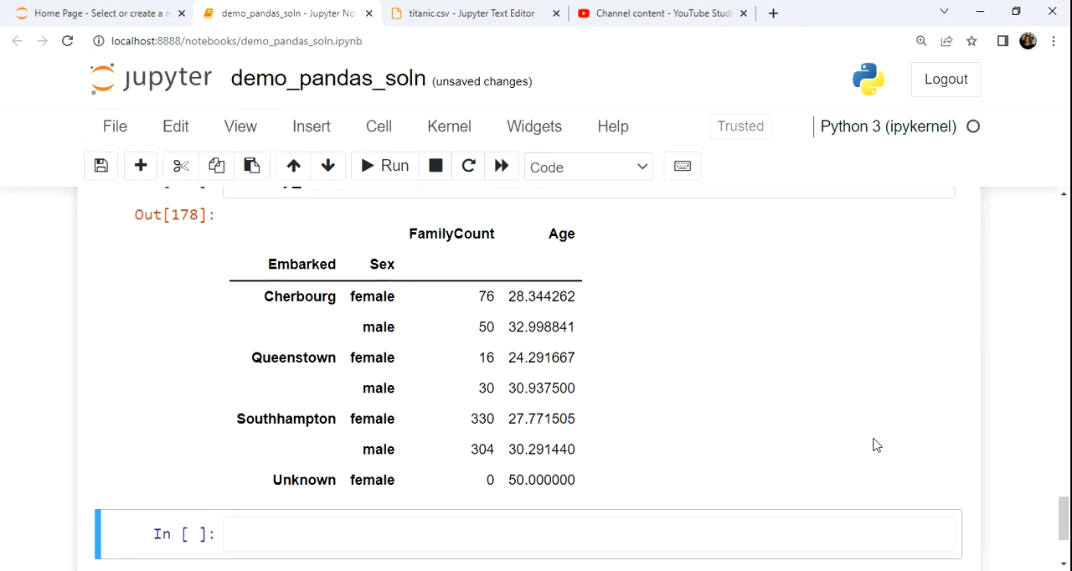
mouse_move(868, 444)
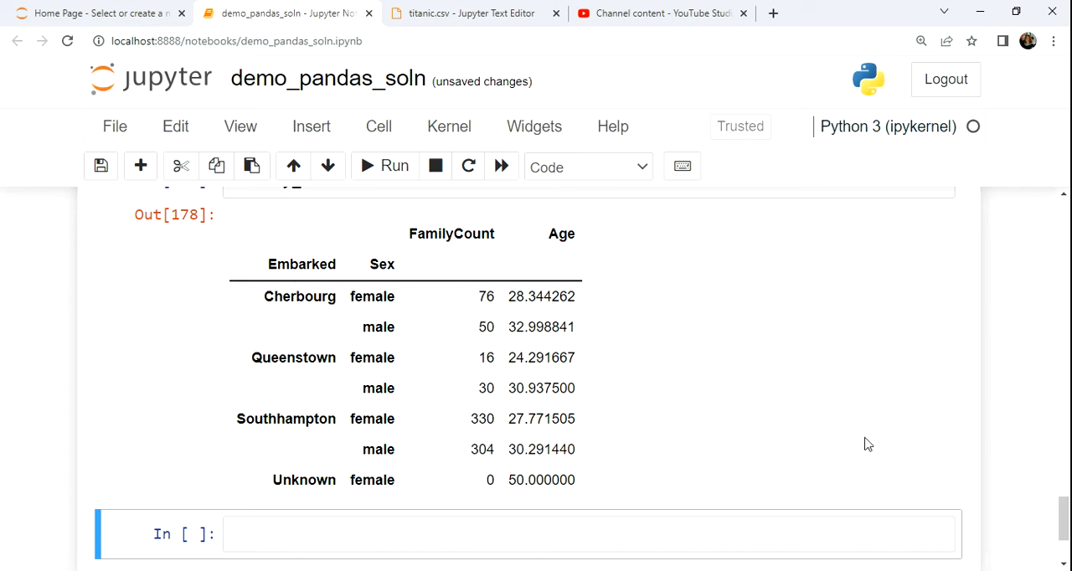
mouse_move(875, 442)
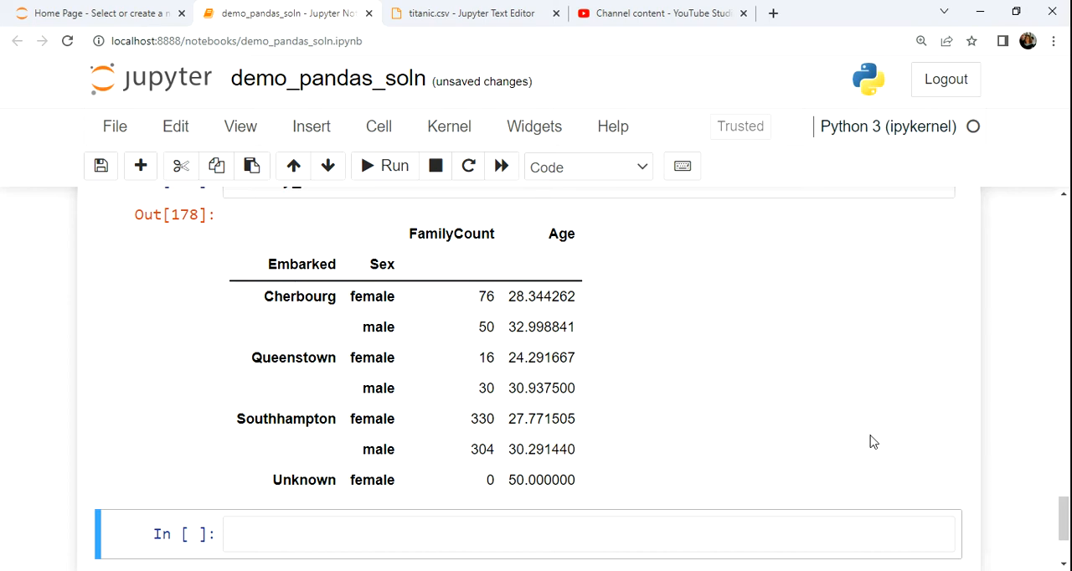
Save the notebook, then enter summary_df in the new empty cell below the summary table
double_click(450, 234)
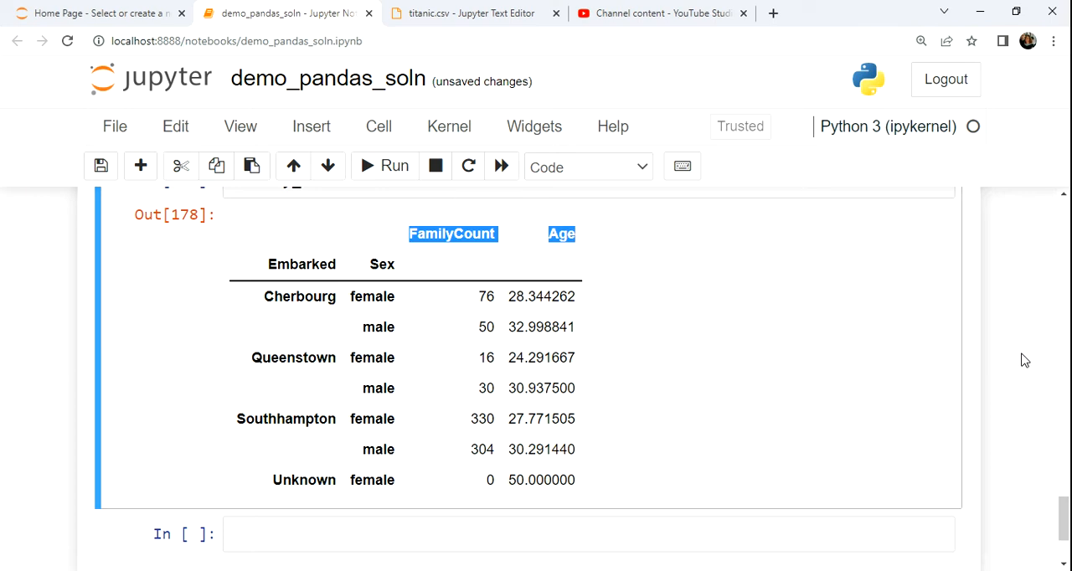
mouse_move(475, 238)
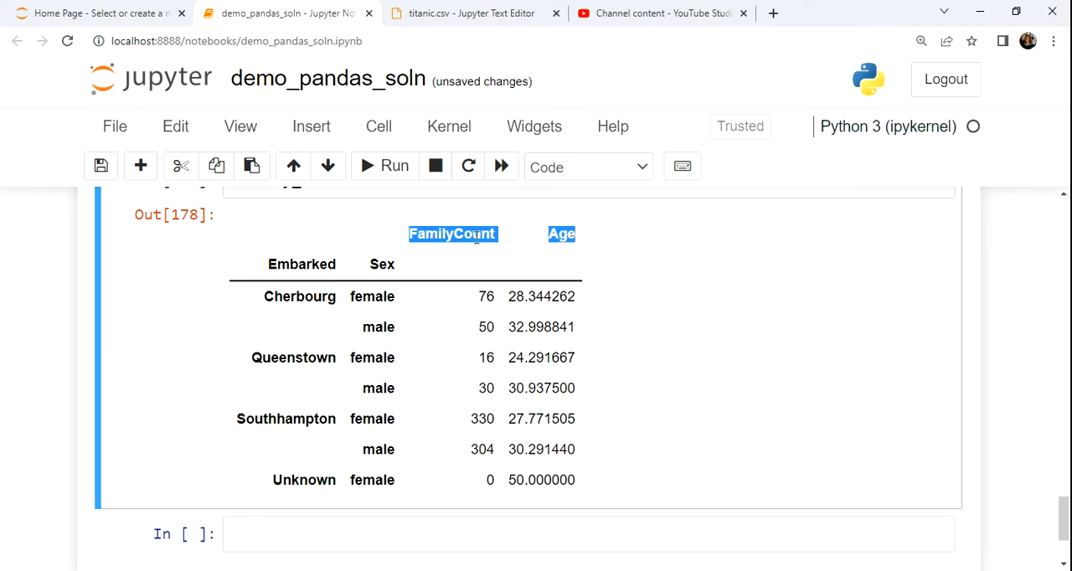
key(ctrl+s)
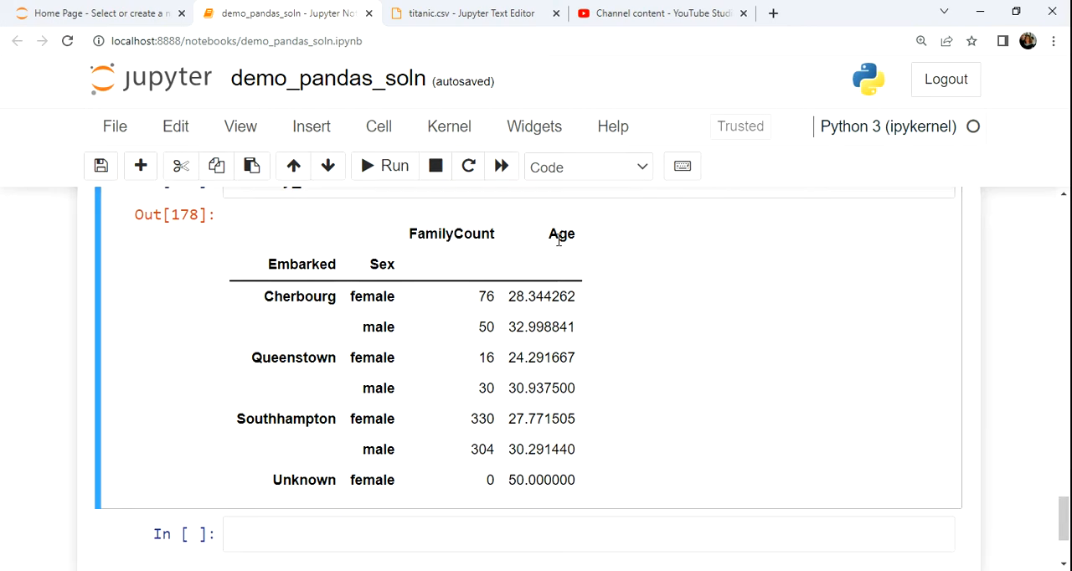
mouse_move(816, 459)
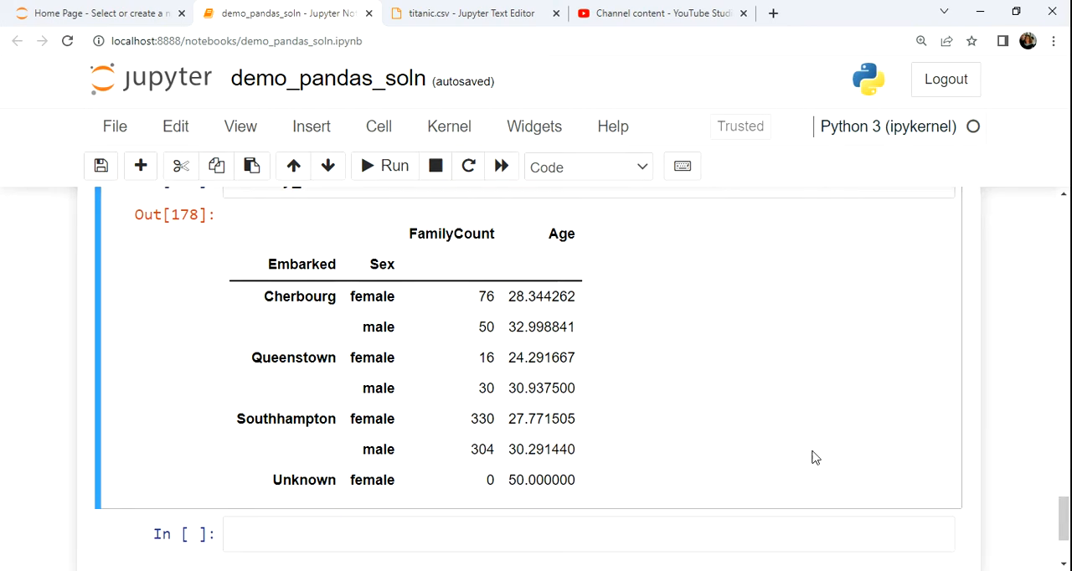
scroll(down, 3)
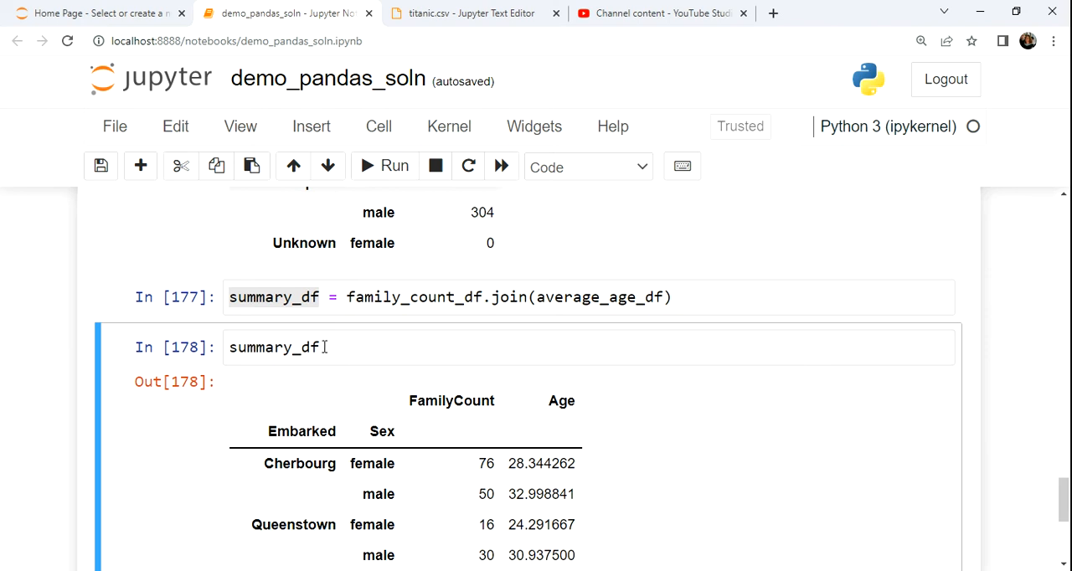
scroll(down, 3)
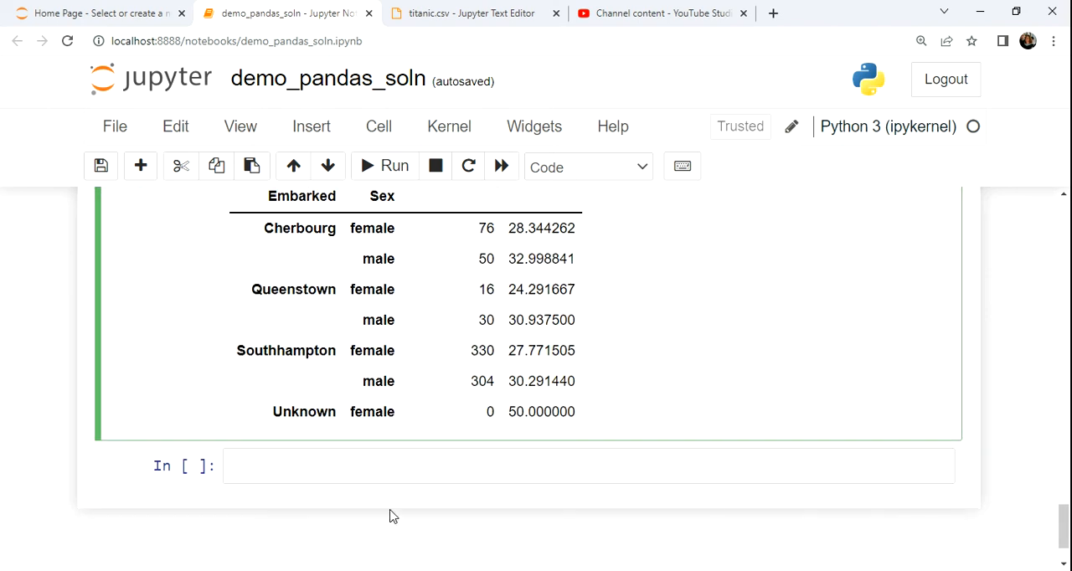
text(summary_df)
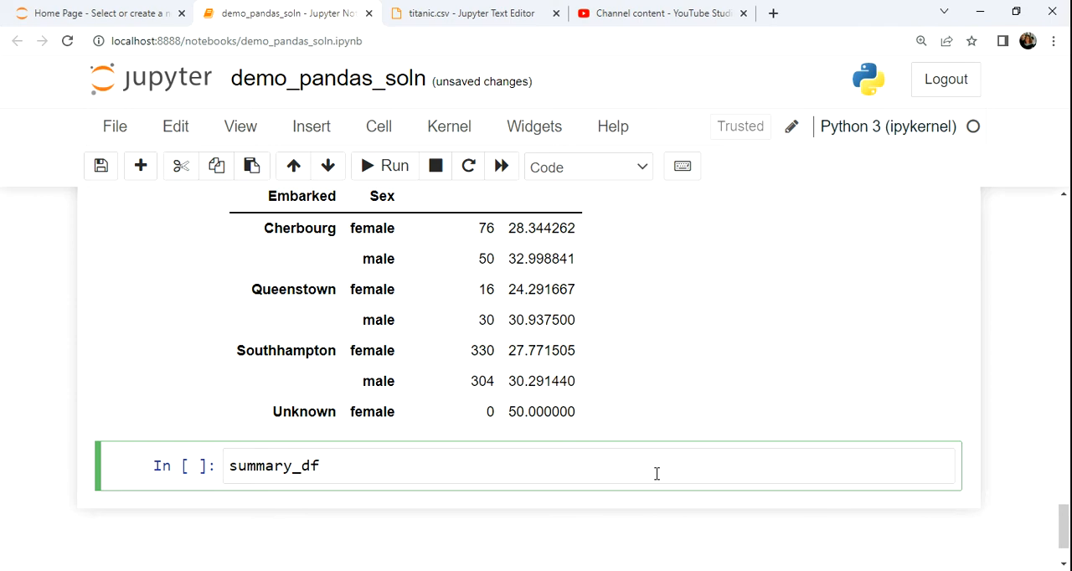
Extend the cell to summary_df.rename(columns={}) with an empty mapping, removing a stray '='
text(=)
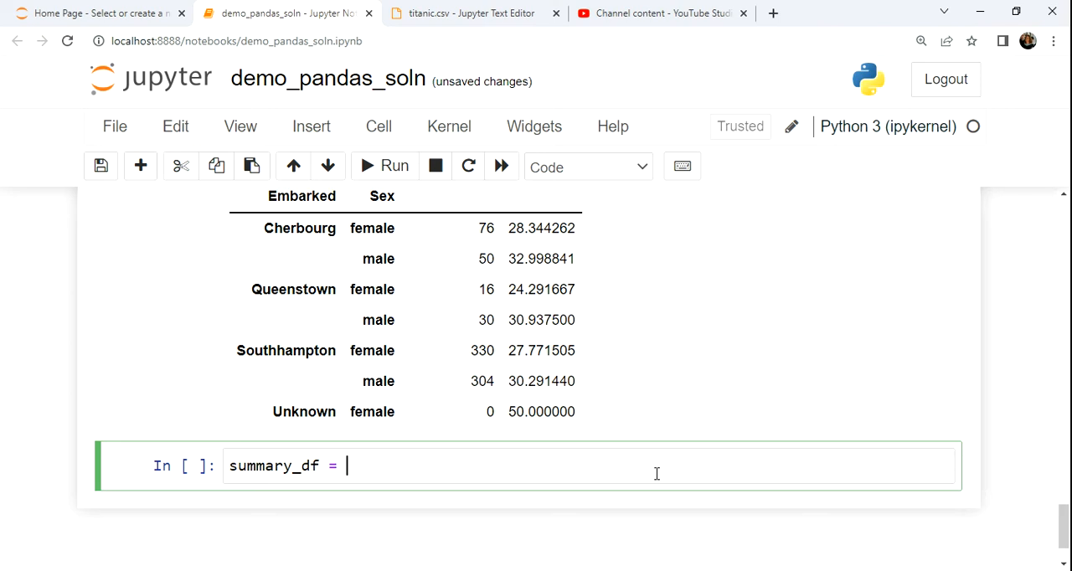
key(Backspace)
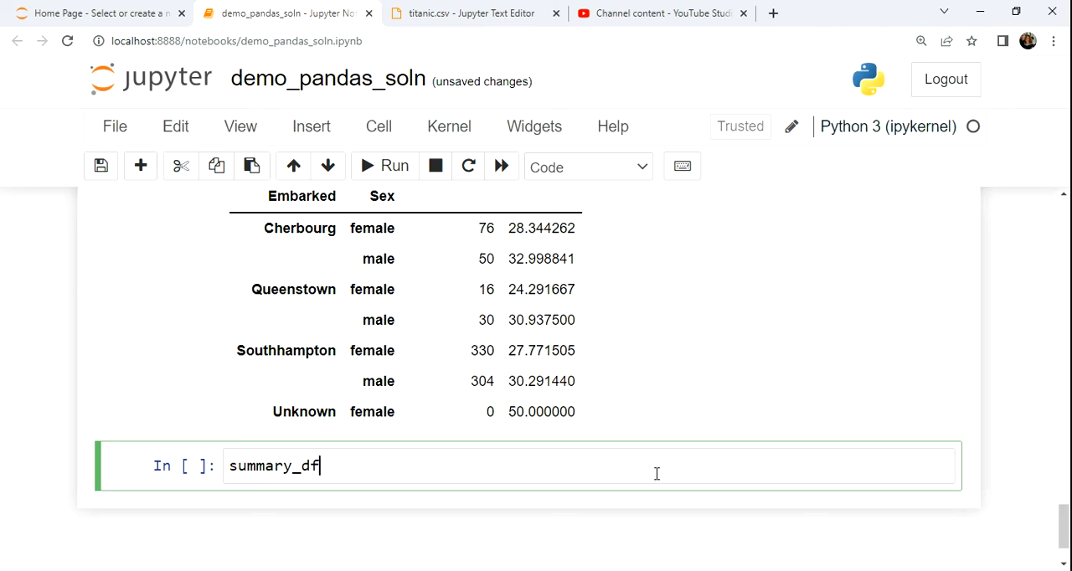
text(.rename)
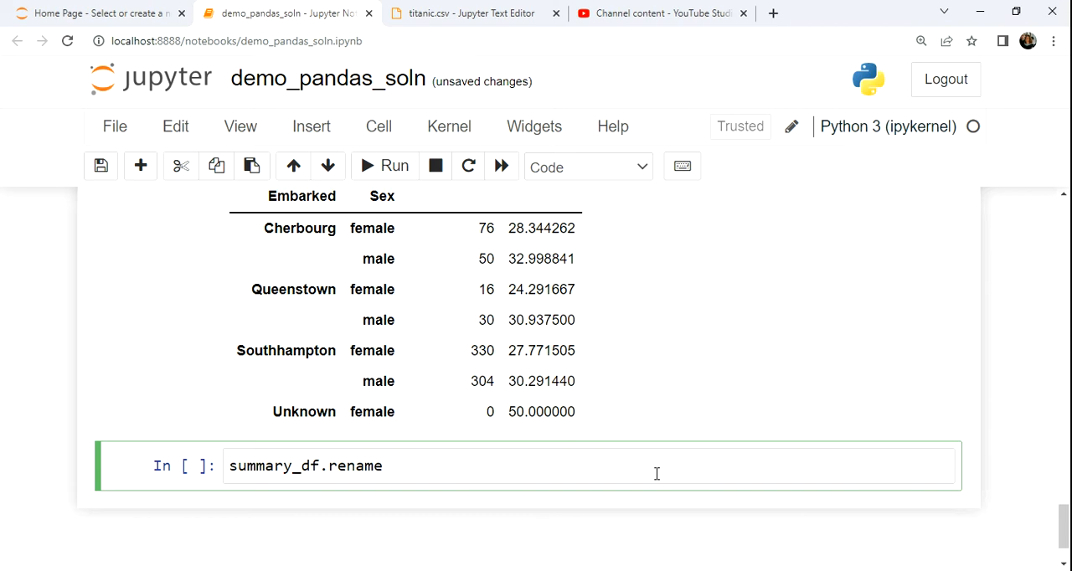
text(()
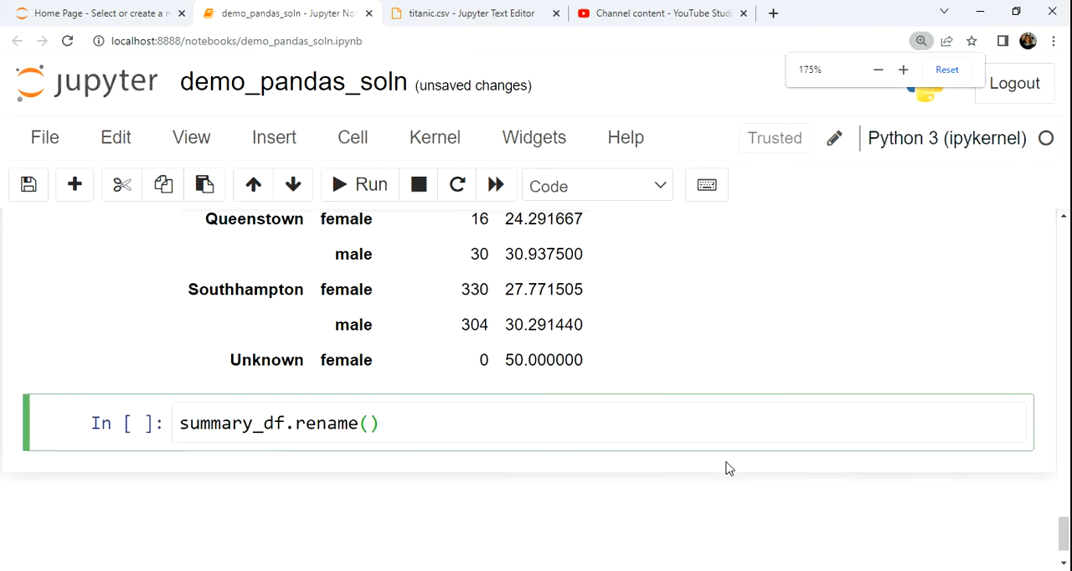
text(c)
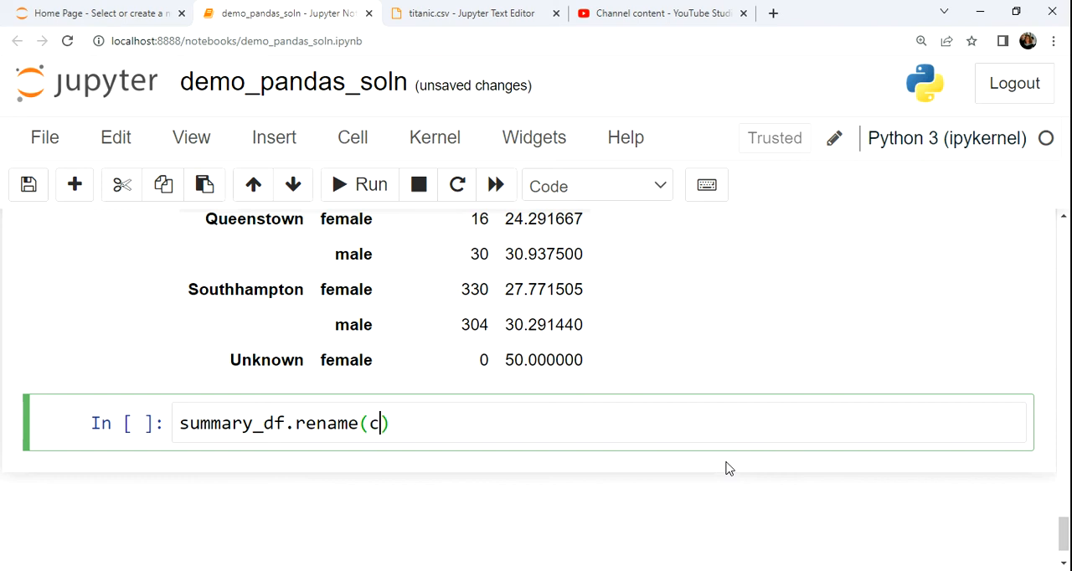
text(olumns)
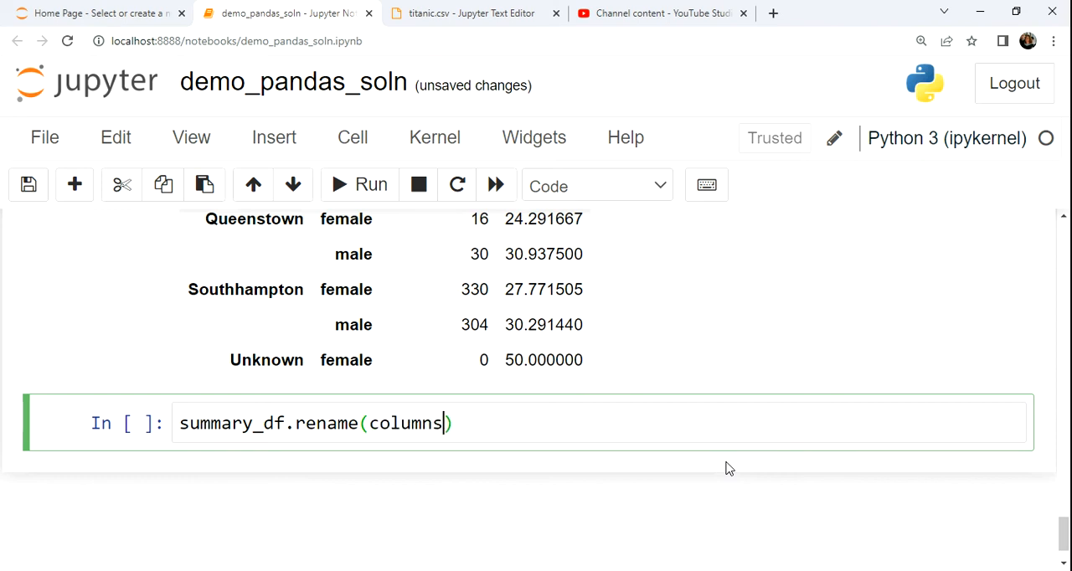
text(={})
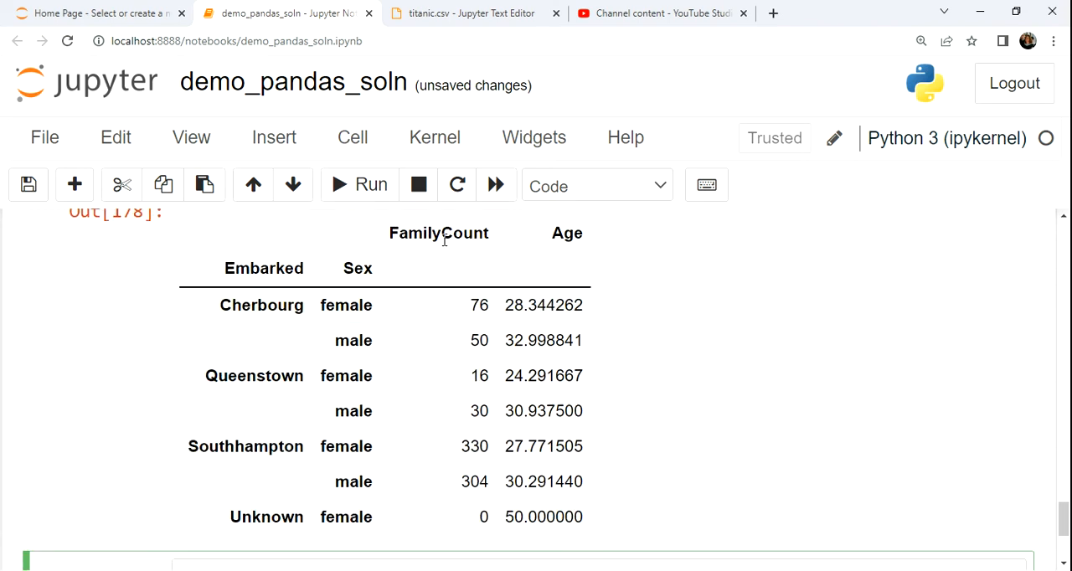
Map FamilyCount to Family_Total in the columns dictionary
scroll(down, 3)
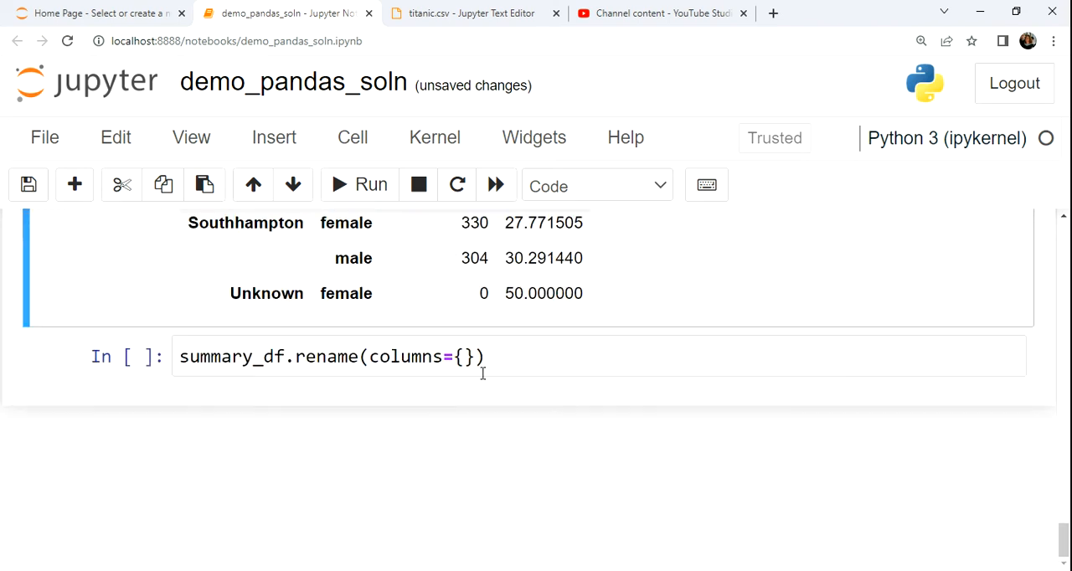
text("FamilyCount")
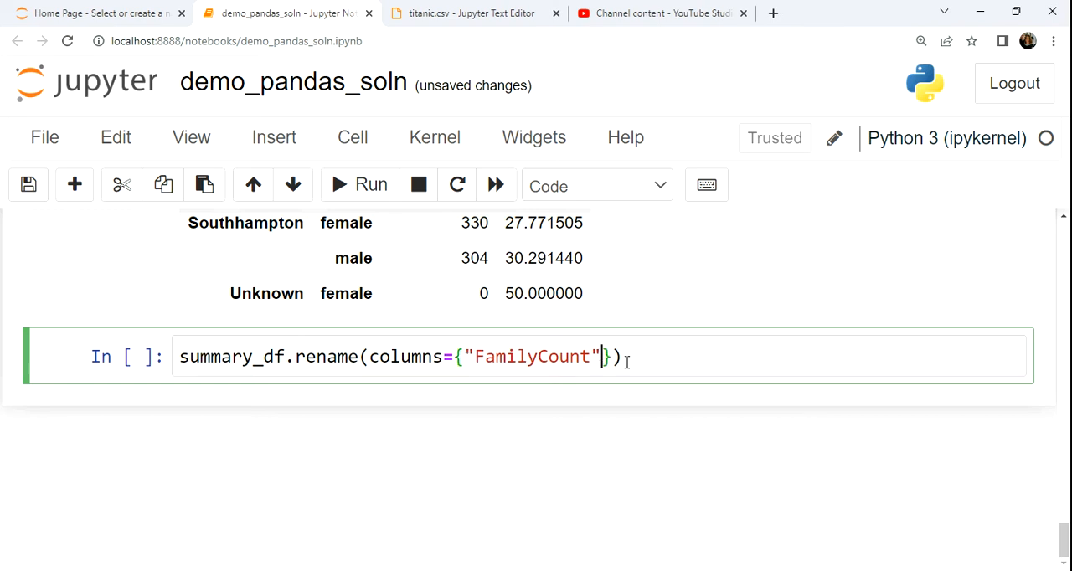
text(:"")
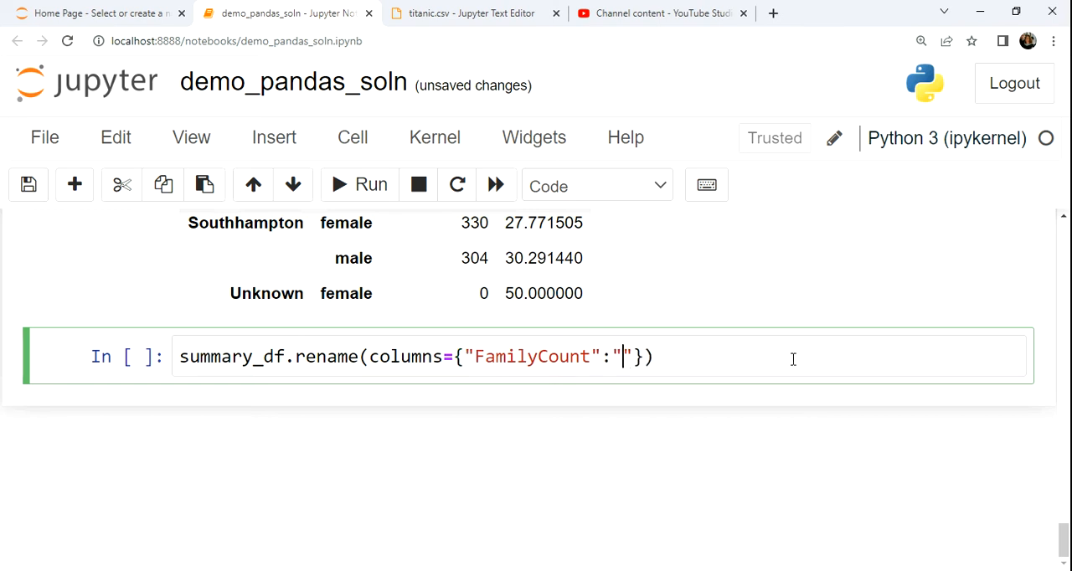
text(Fam)
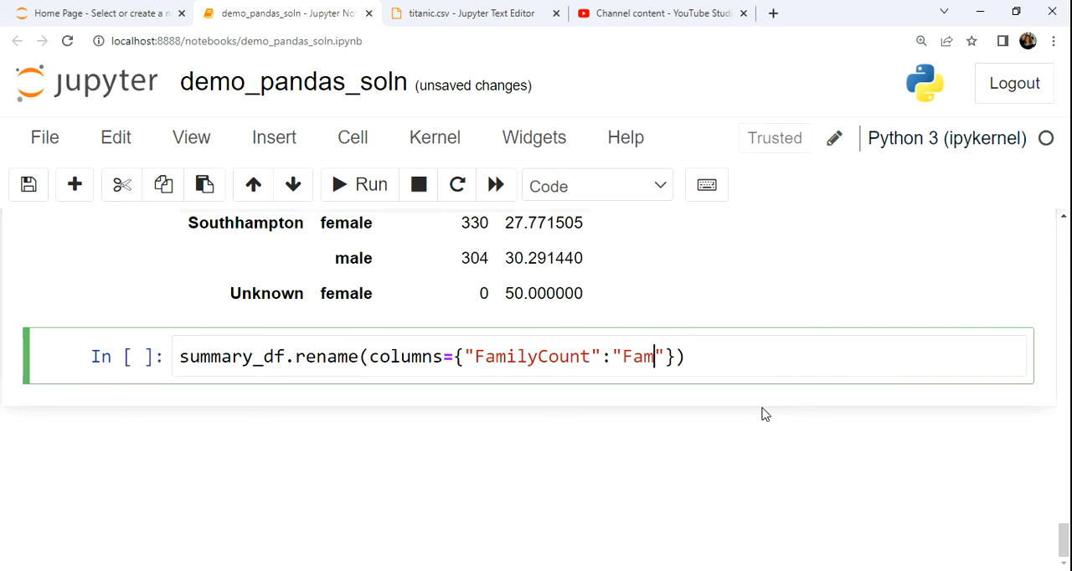
text(ilyTot)
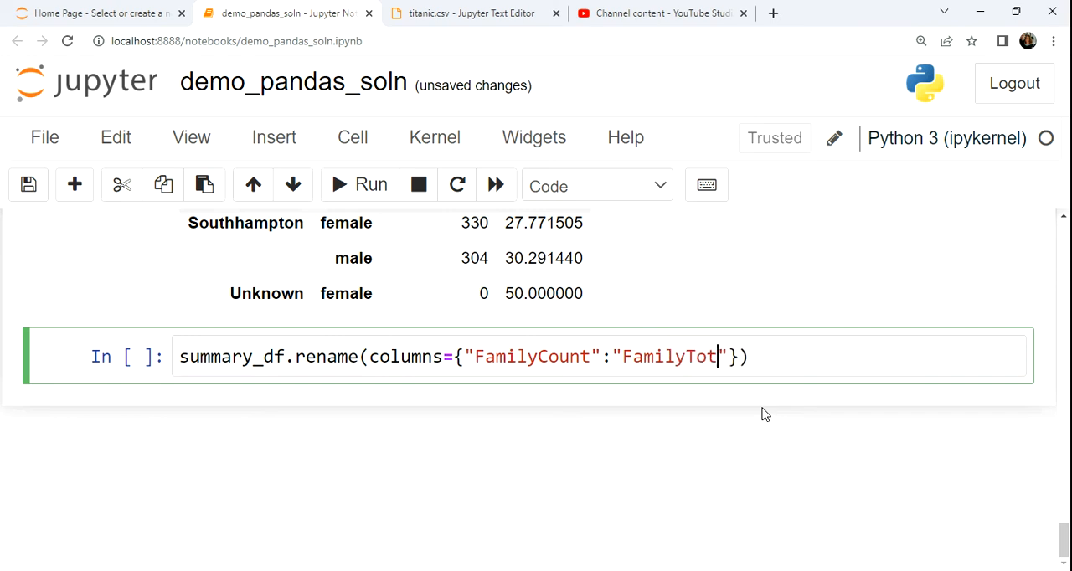
text(al)
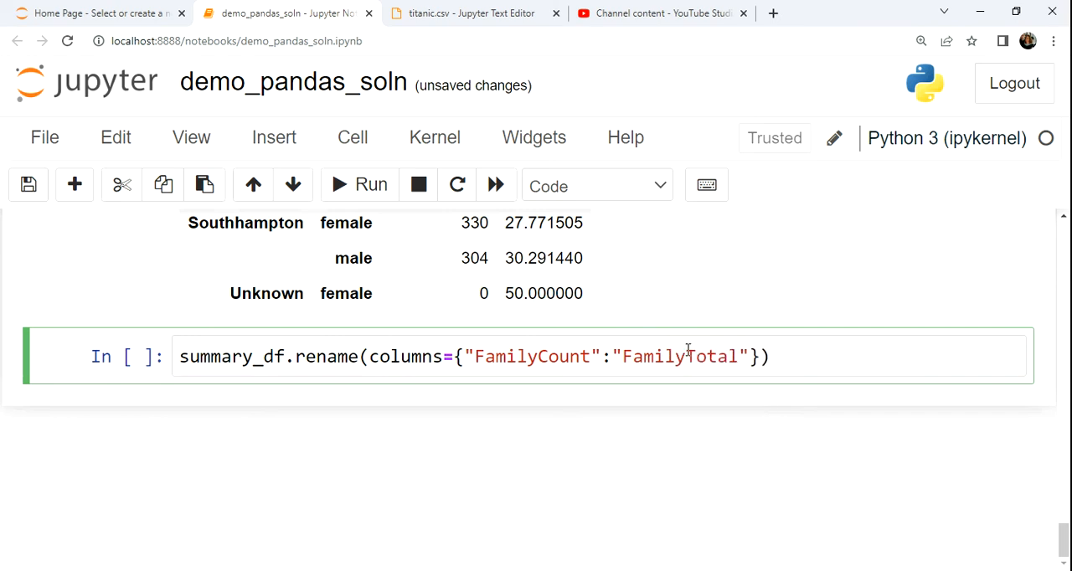
text(_)
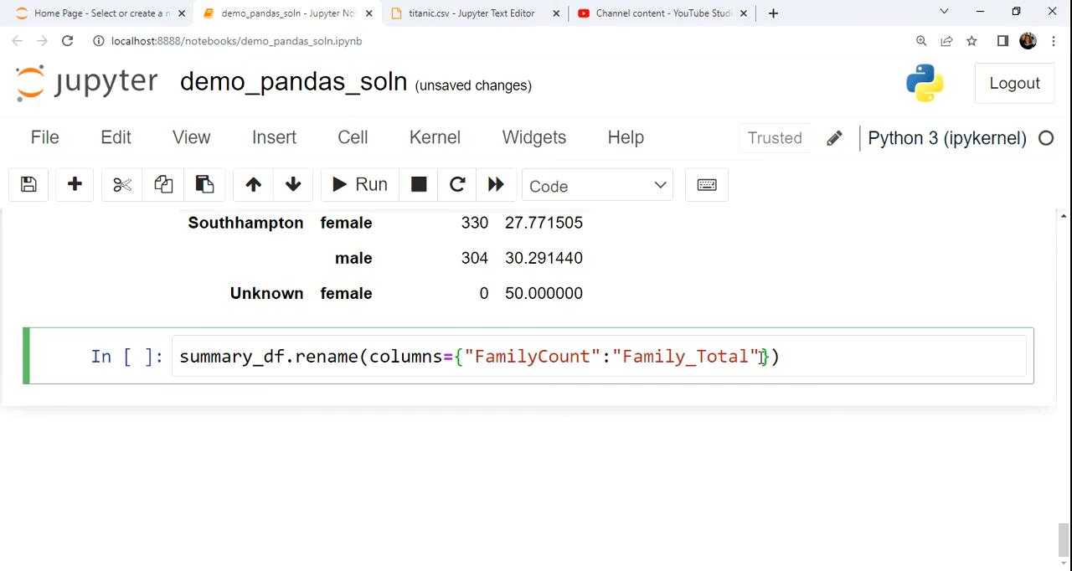
click(359, 185)
text(, )
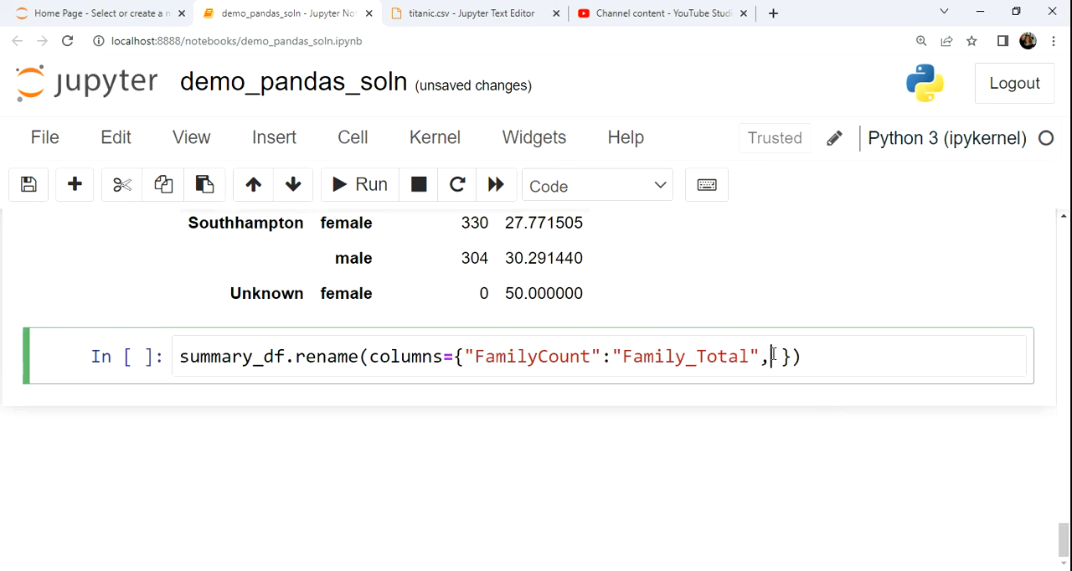
Map Age to Avg_Age as the second dictionary entry
text("Age")
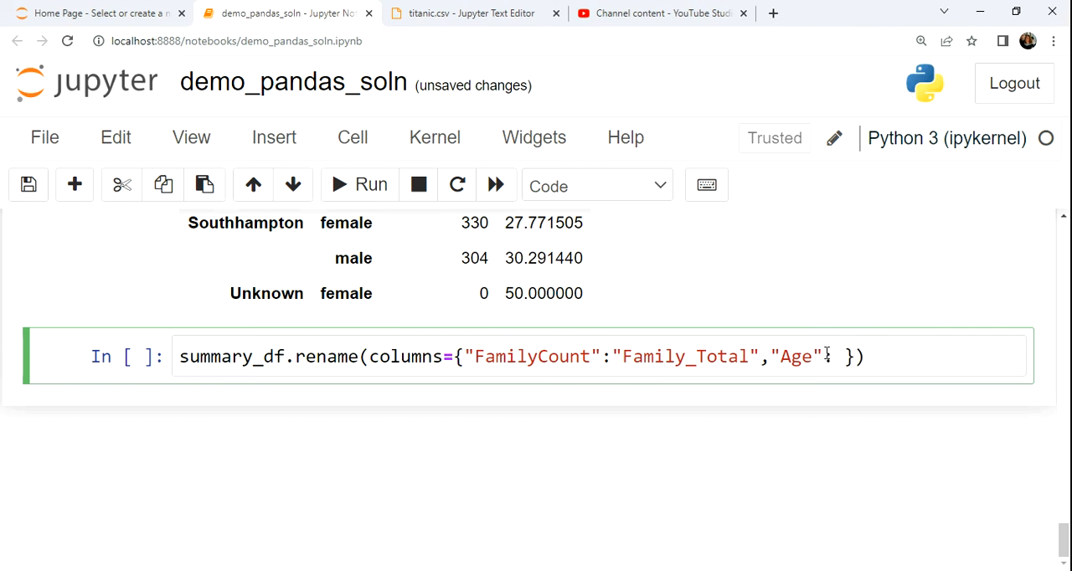
text(:"Avg")
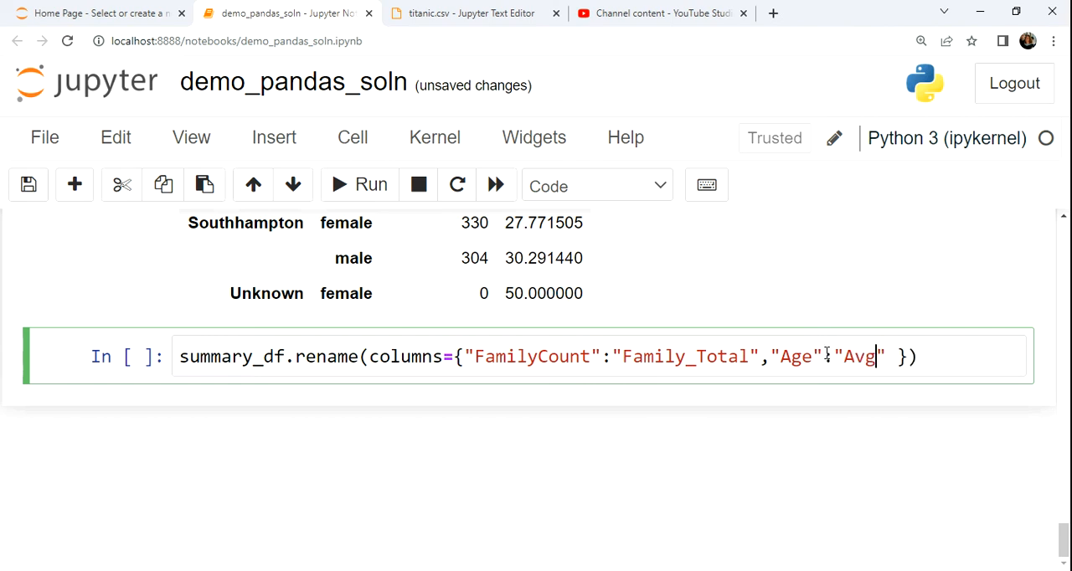
text(_)
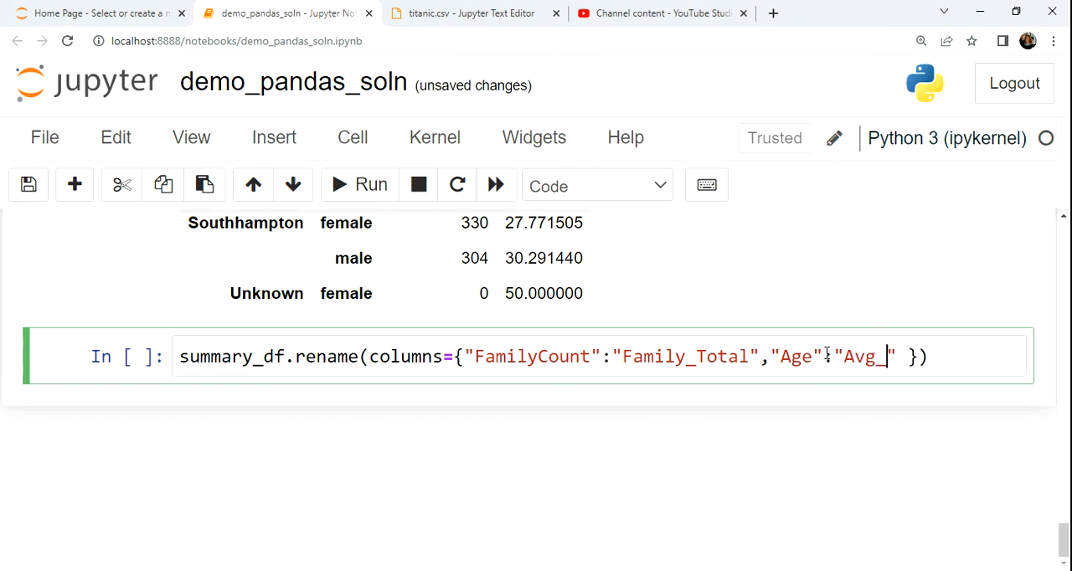
text(Age)
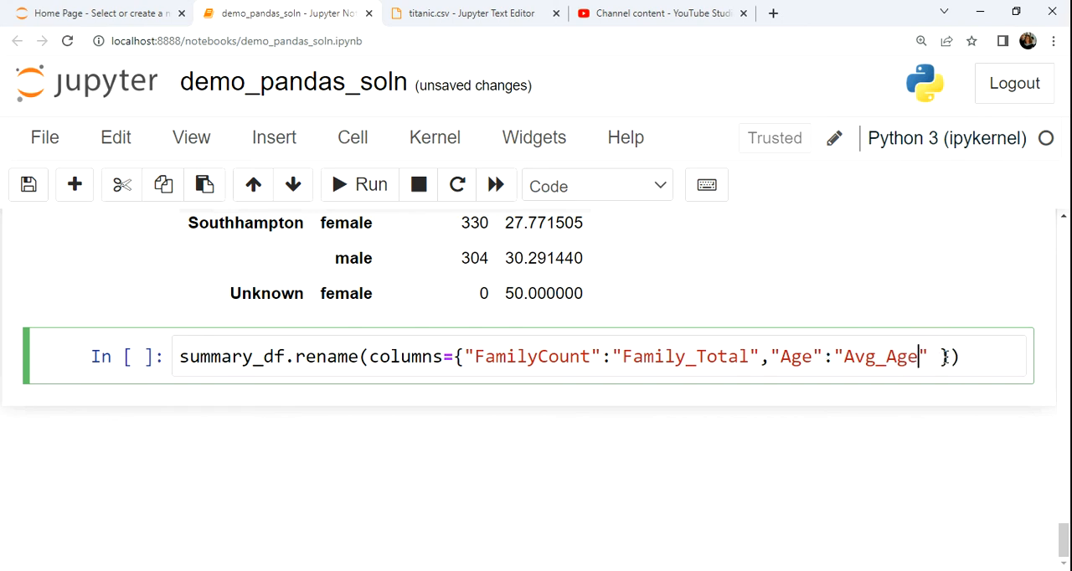
Add inplace=True to the rename call and run the cell
text(,)
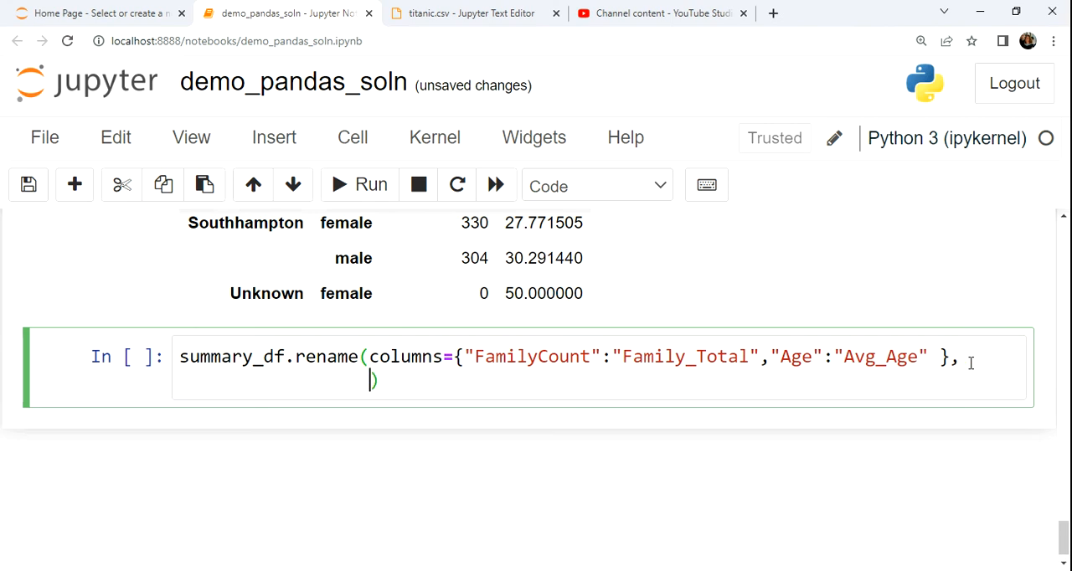
text(in)
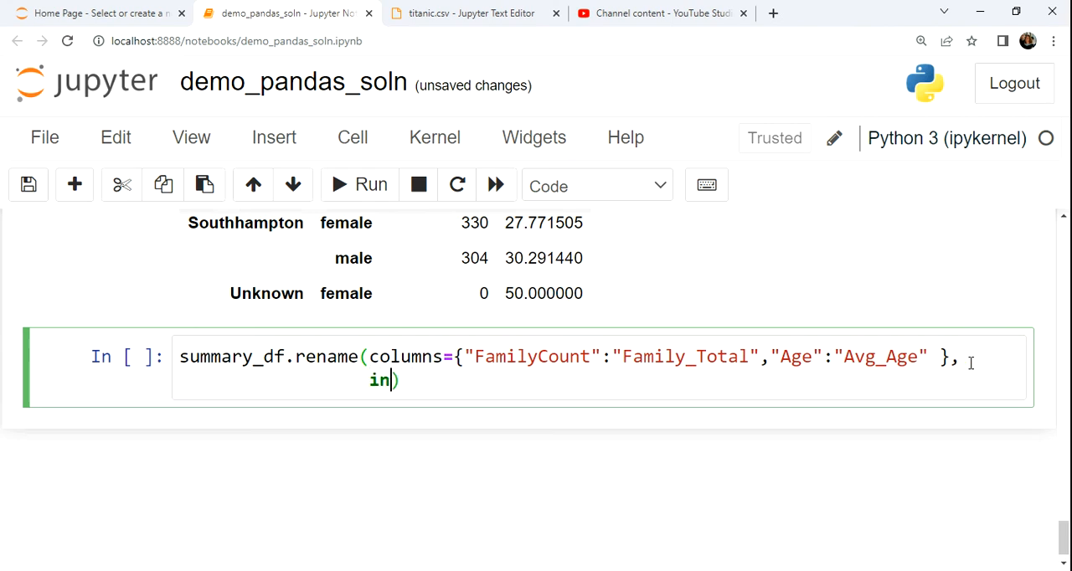
text(place=T)
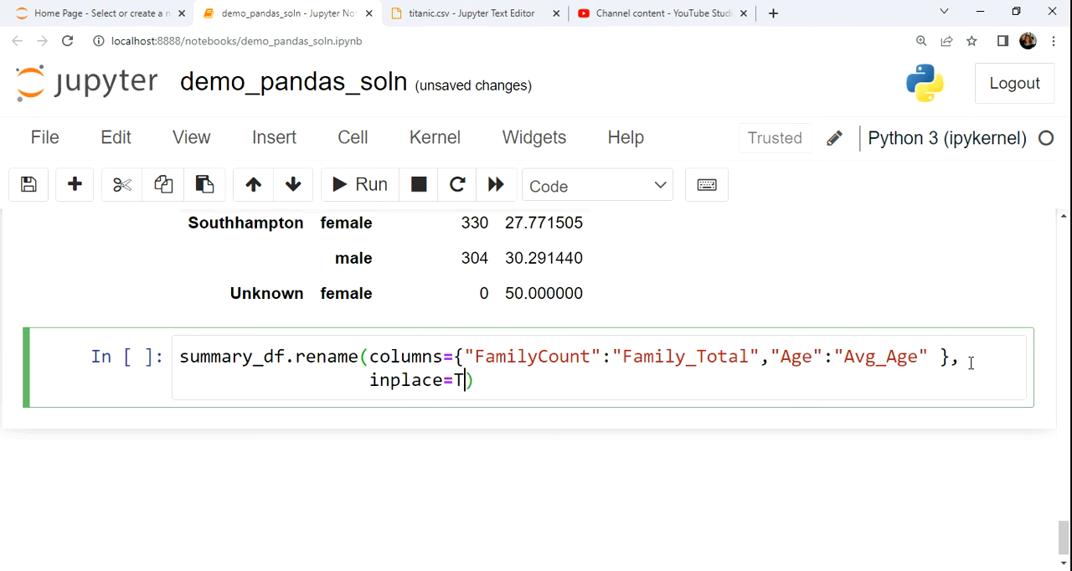
text(rue))
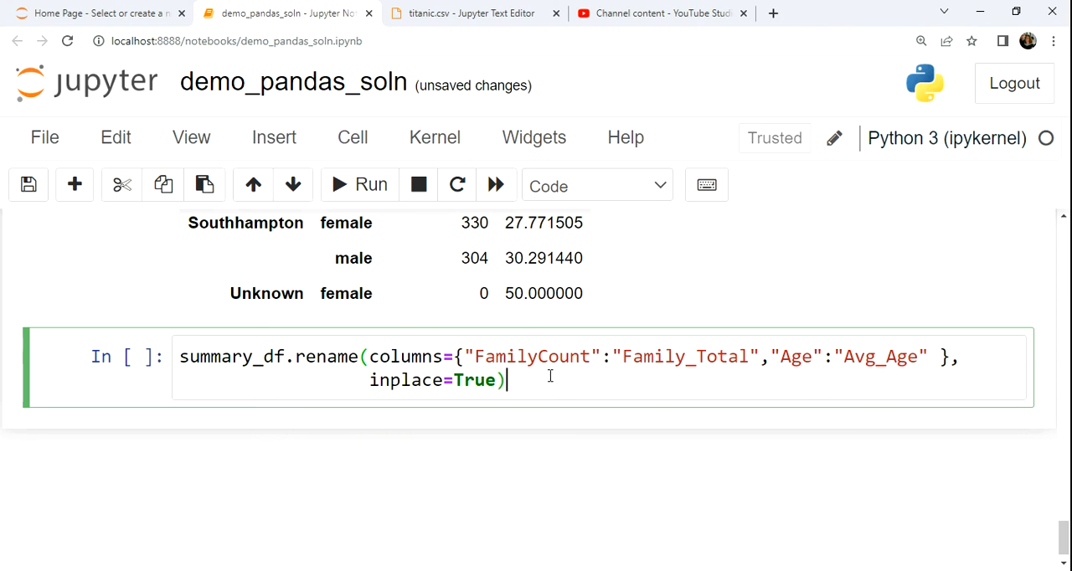
click(360, 185)
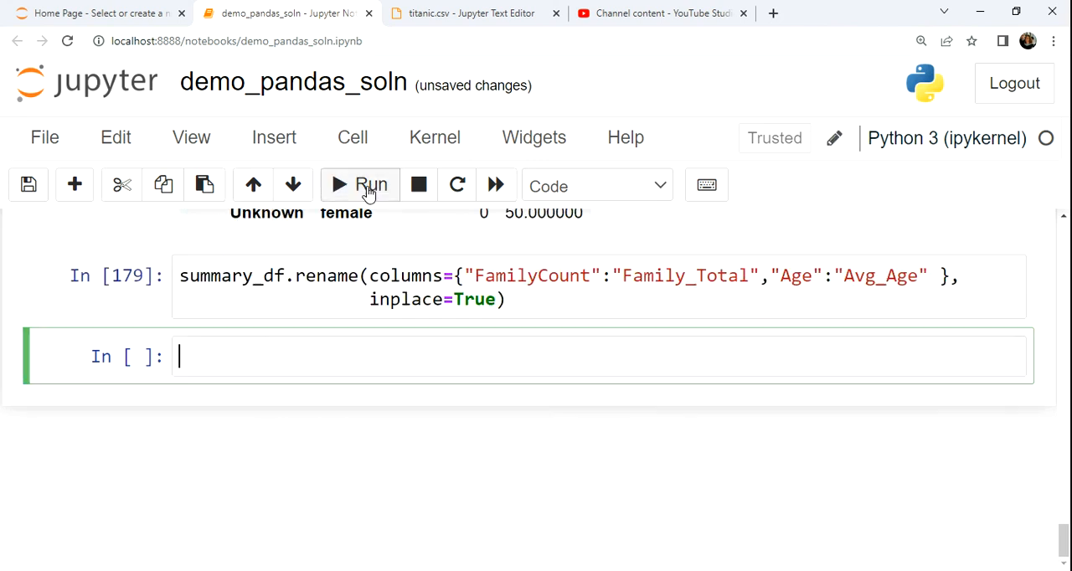
Enter summary_df in the fresh cell to display the renamed columns
text(summary_df)
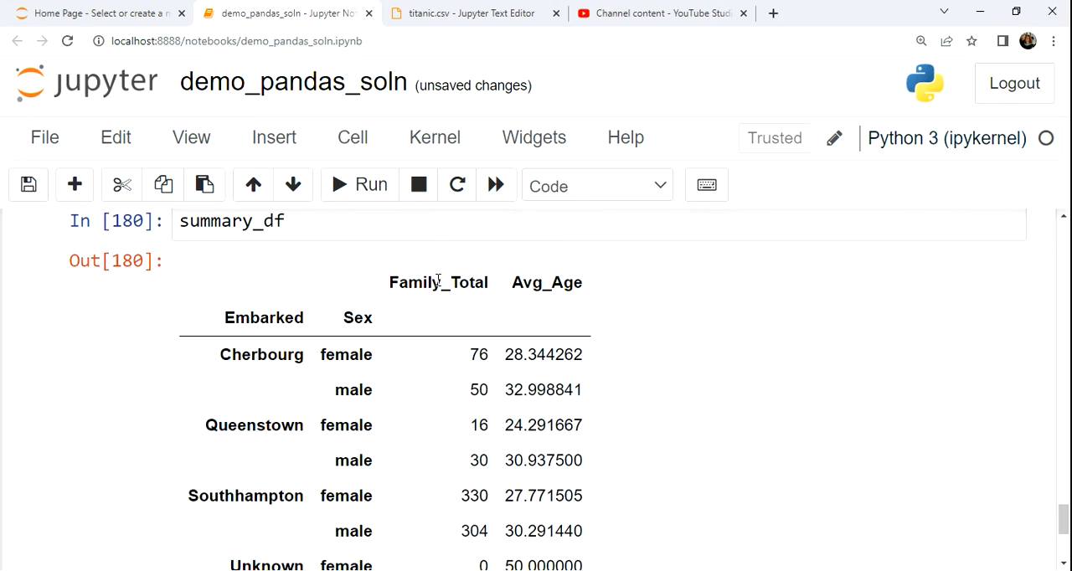
mouse_move(794, 429)
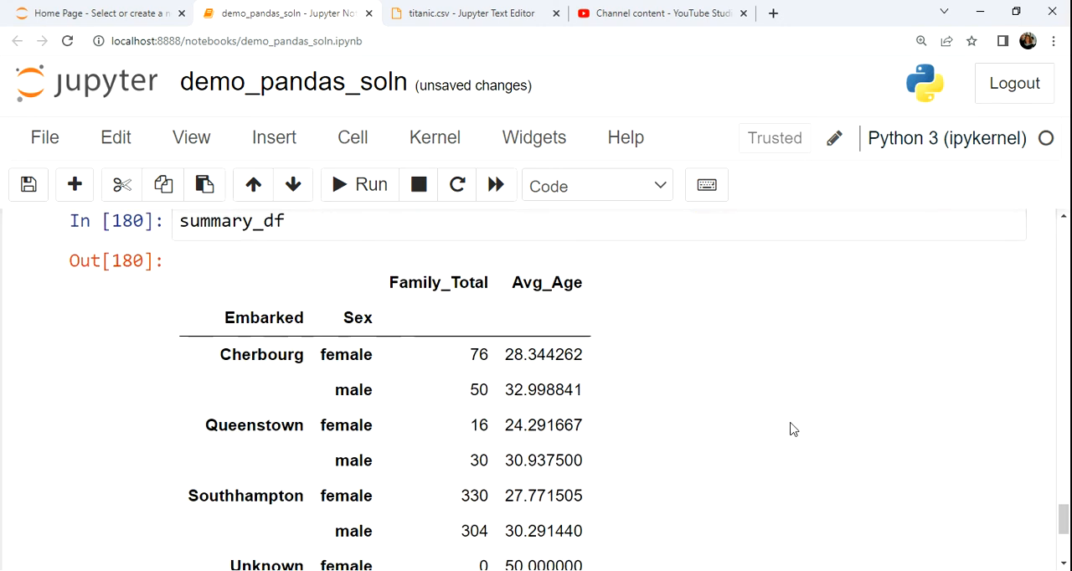
mouse_move(834, 467)
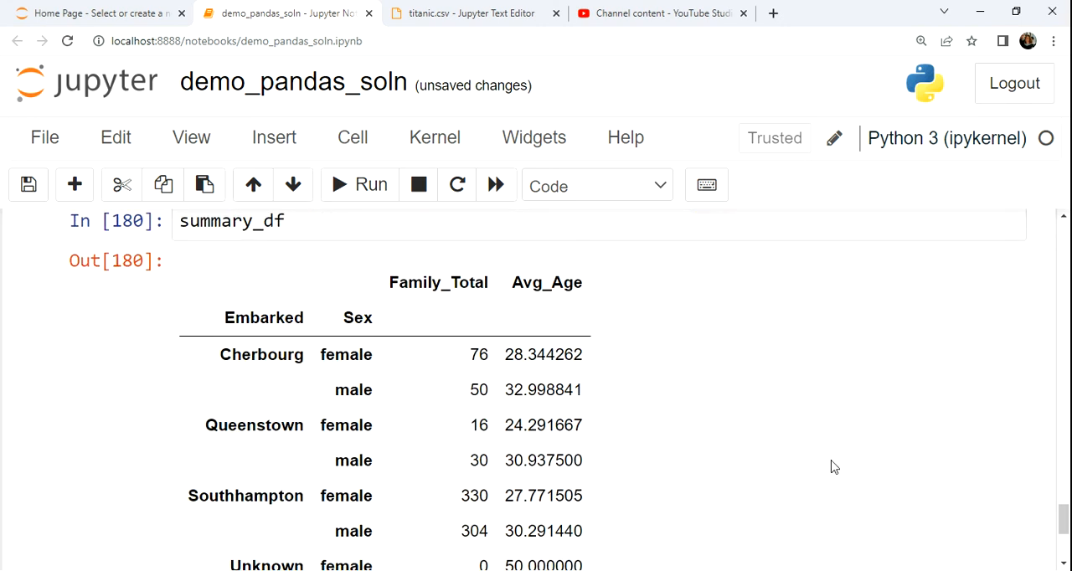